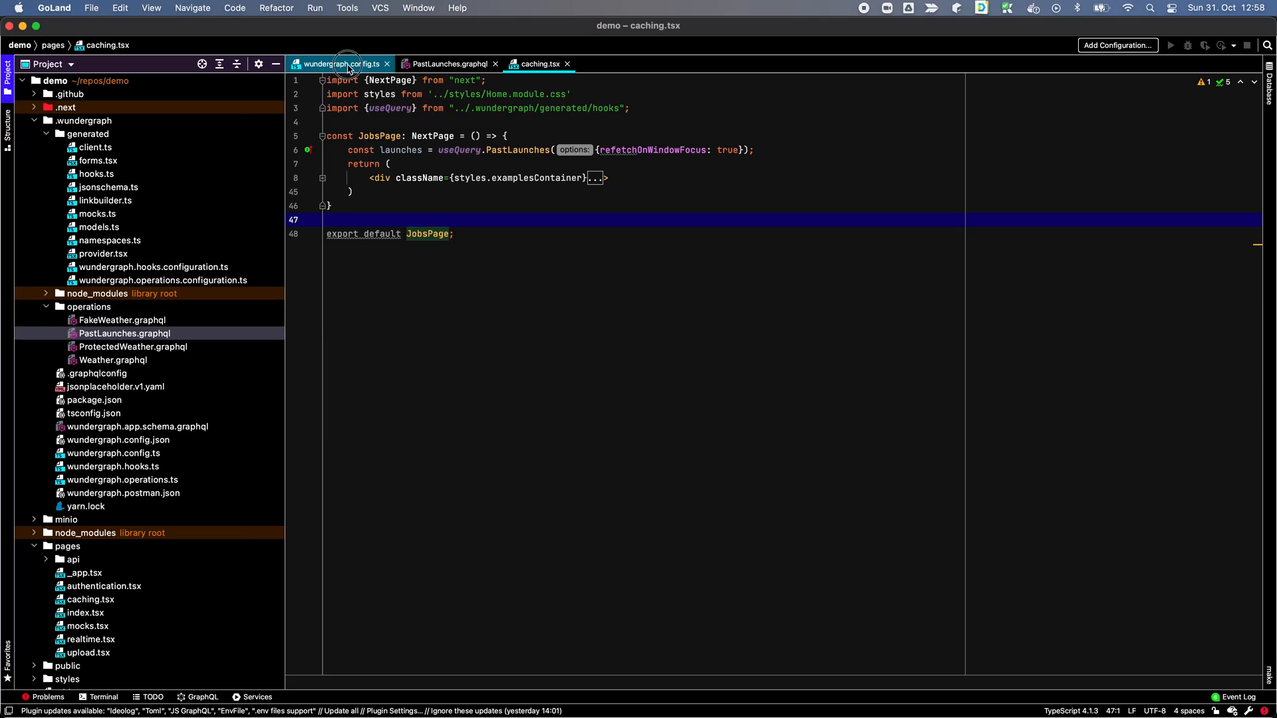
- Show wundergraph.config.ts with the spaceX and weather GraphQL introspection sources
{"action": "left_click", "coordinate": [340, 63]}
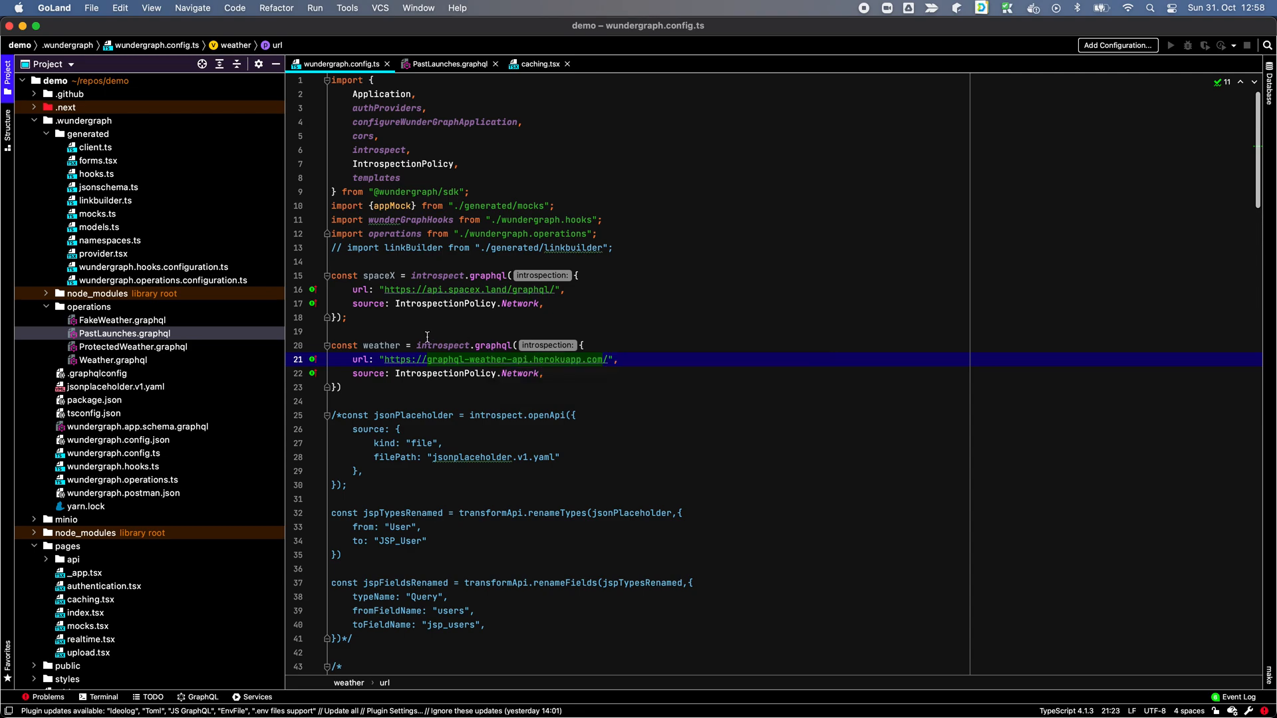
{"action": "left_click", "coordinate": [427, 331]}
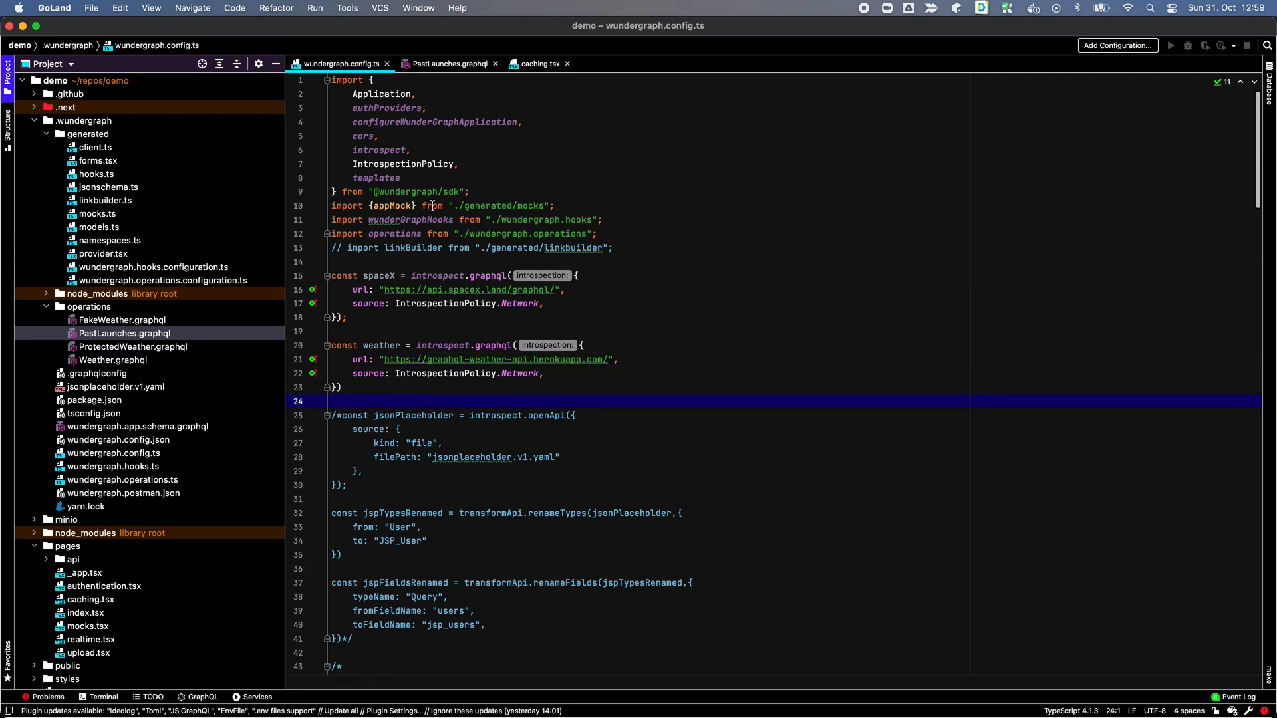
- Show the PastLaunches.graphql operation with its launchesPast rocket, payload and ship fields
{"action": "left_click", "coordinate": [448, 63]}
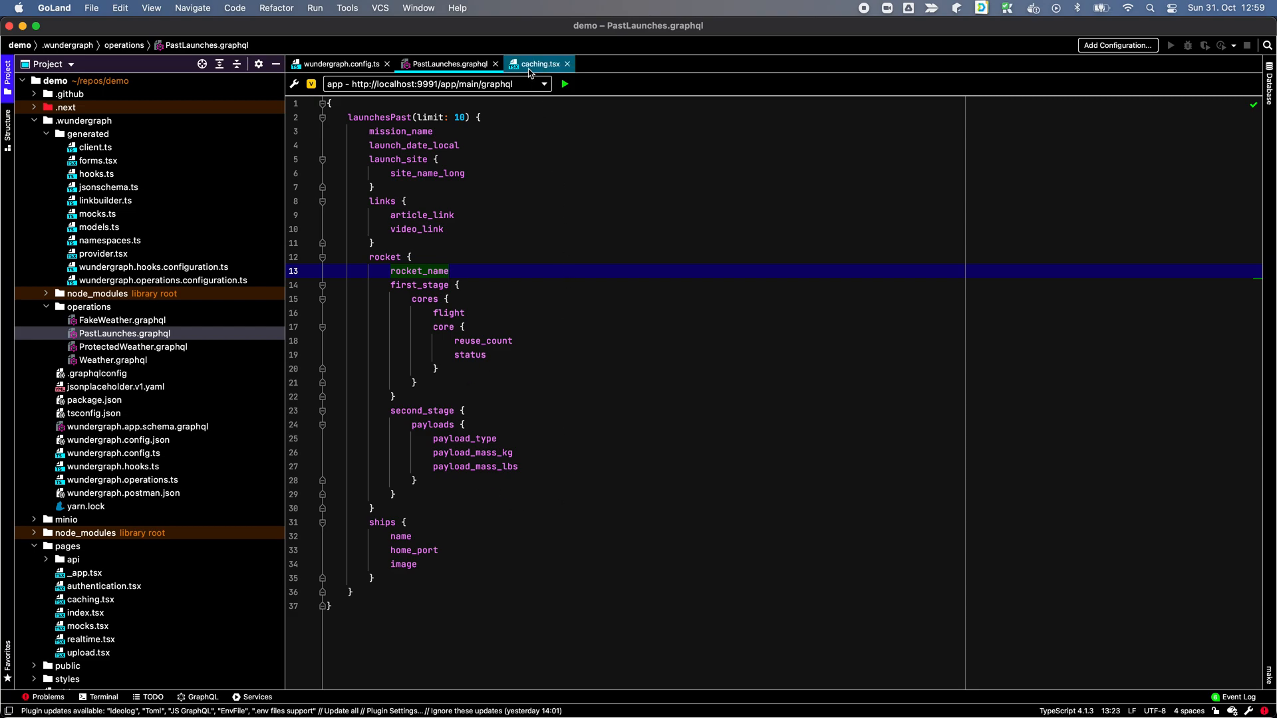
- Return to caching.tsx and place the cursor at the useQuery.PastLaunches call with refetchOnWindowFocus
{"action": "left_click", "coordinate": [537, 63]}
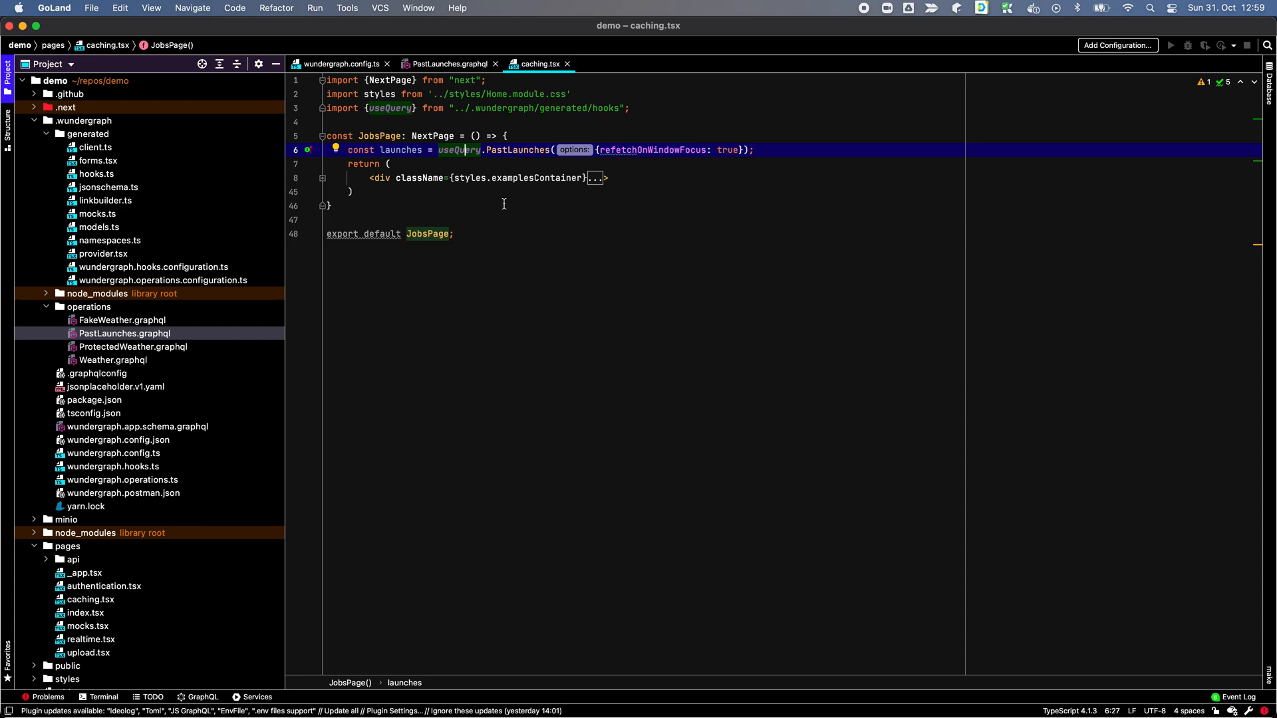
{"action": "left_click", "coordinate": [487, 220]}
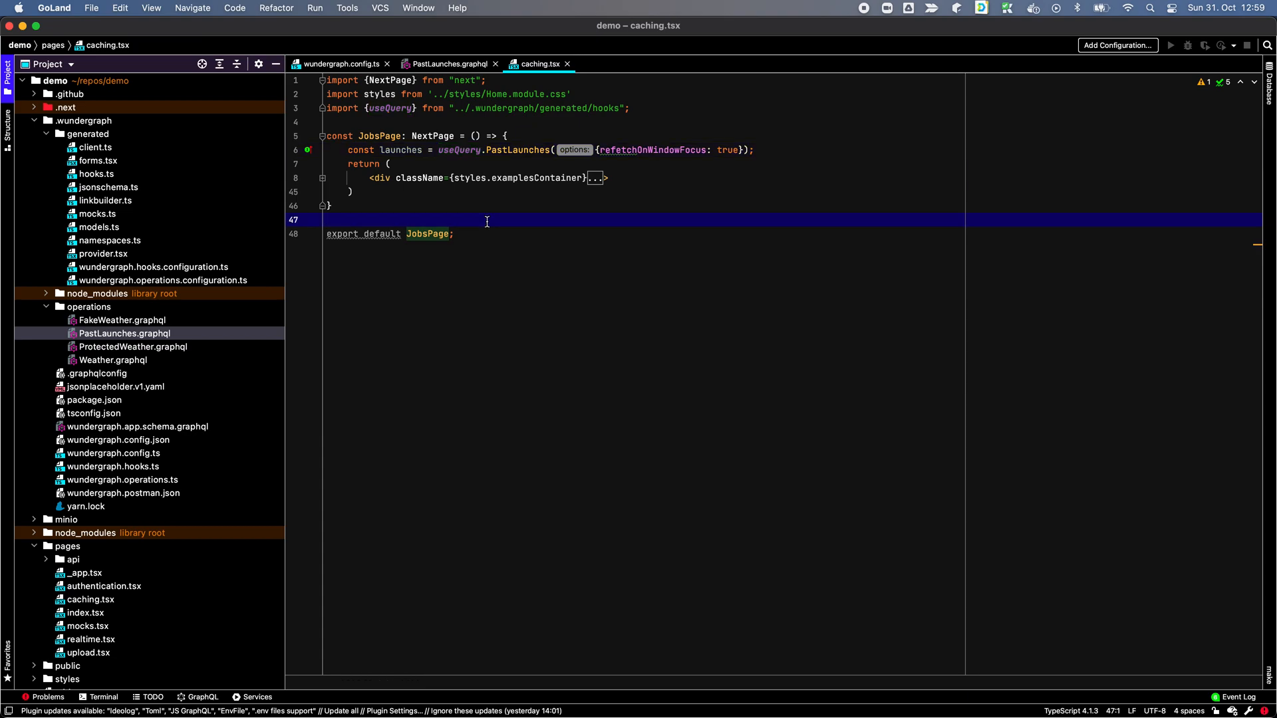